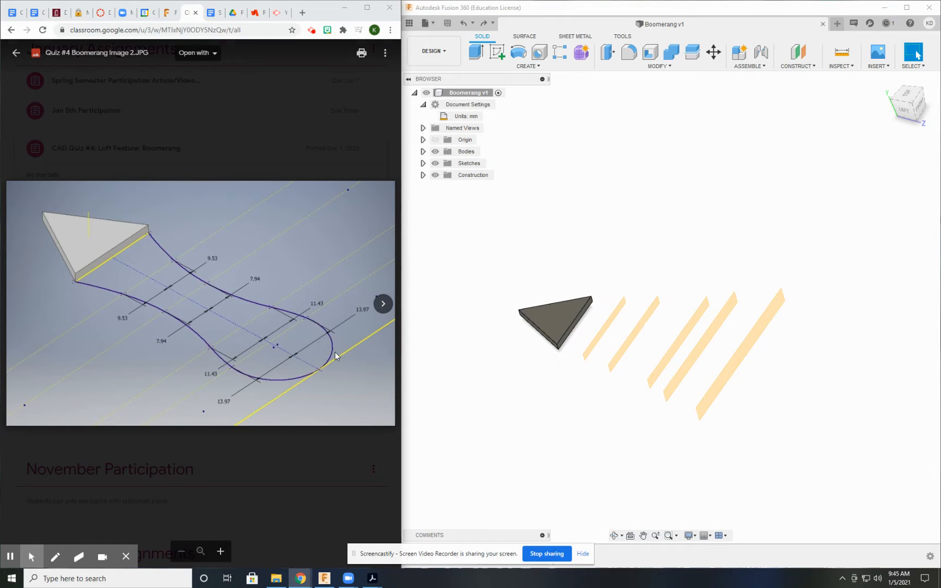
mouse_move(215, 303)
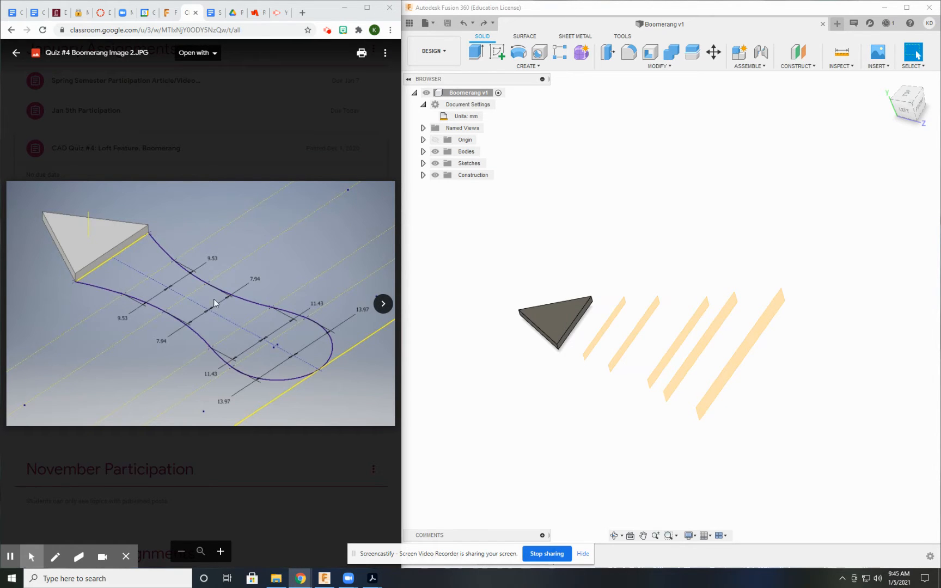
mouse_move(546, 321)
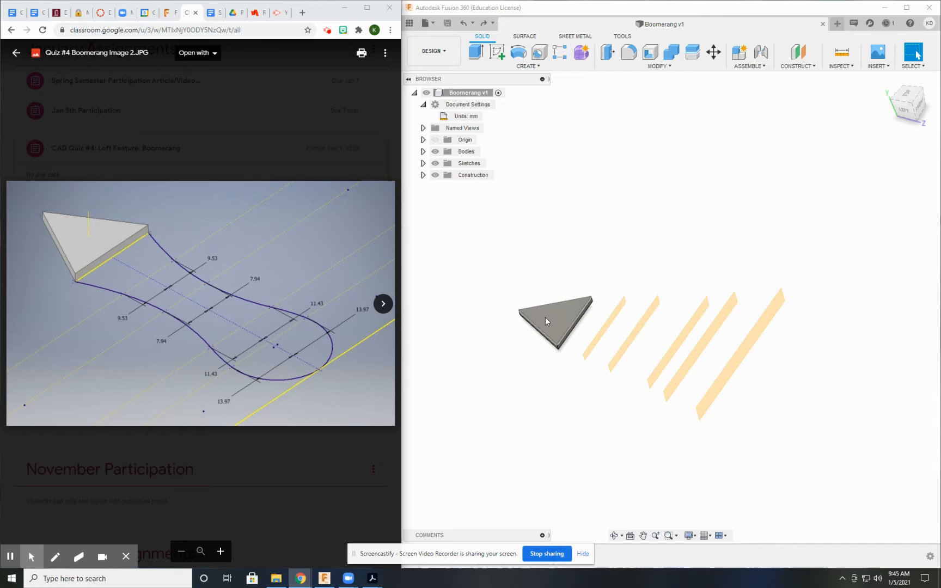
mouse_move(583, 327)
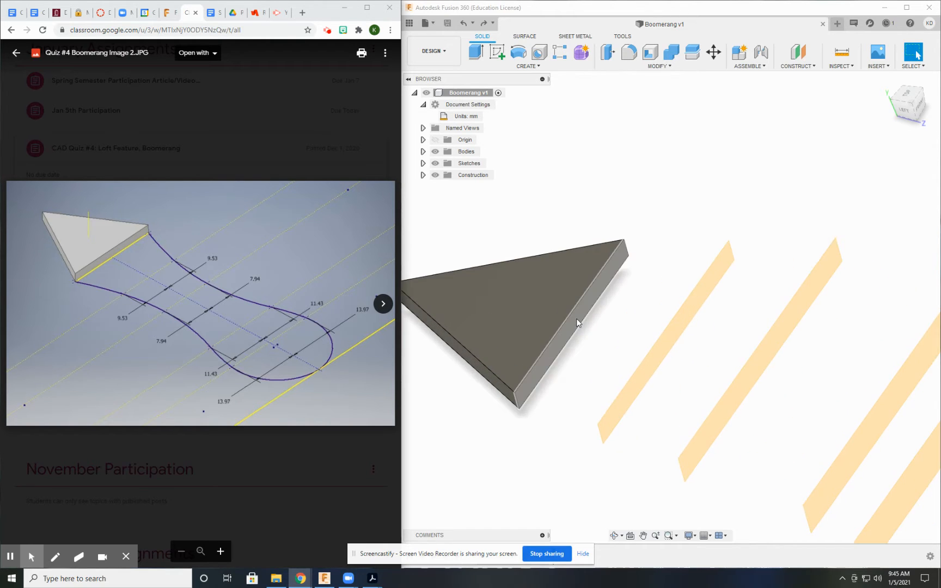
- Start Create Sketch on the horizontal origin plane beneath the triangular body
scroll(down, 3)
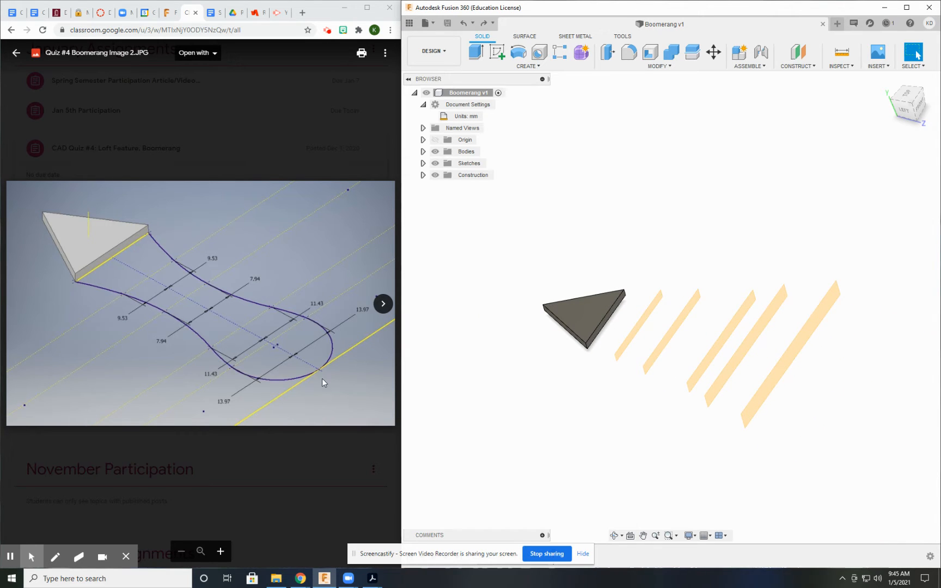
mouse_move(91, 285)
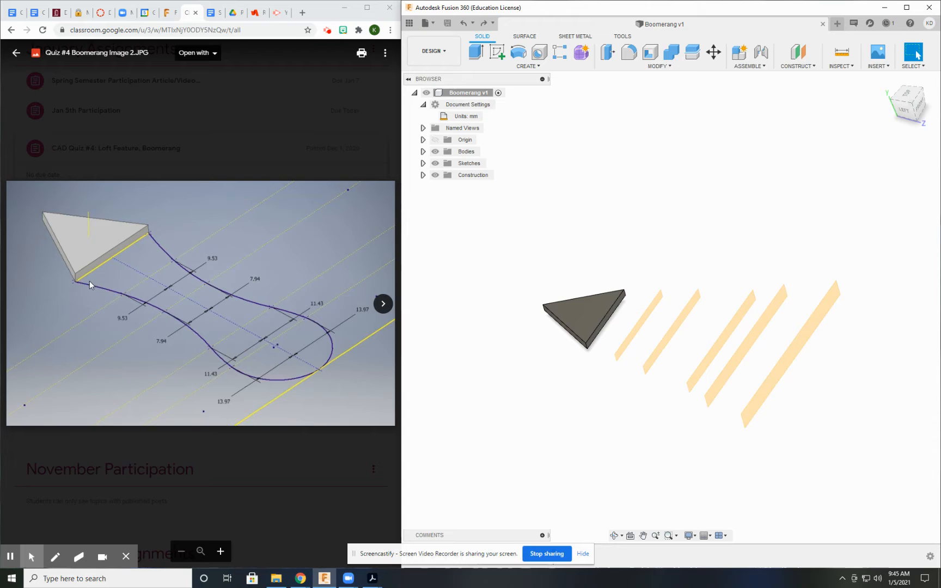
mouse_move(334, 375)
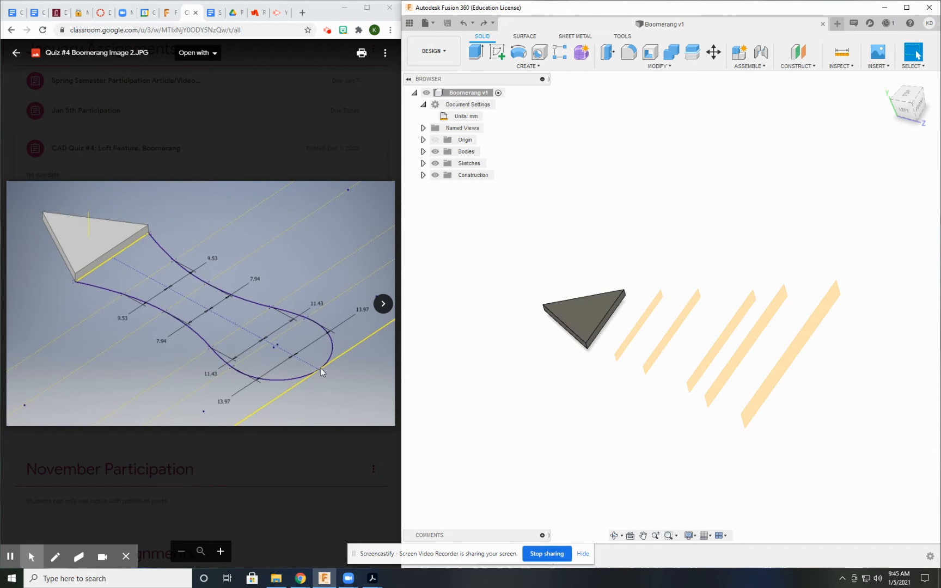
mouse_move(120, 291)
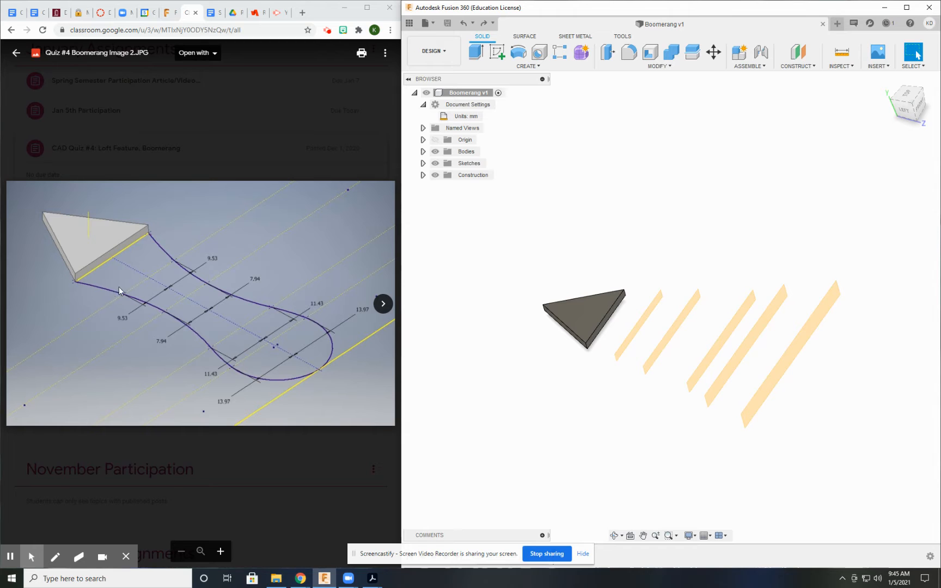
mouse_move(611, 394)
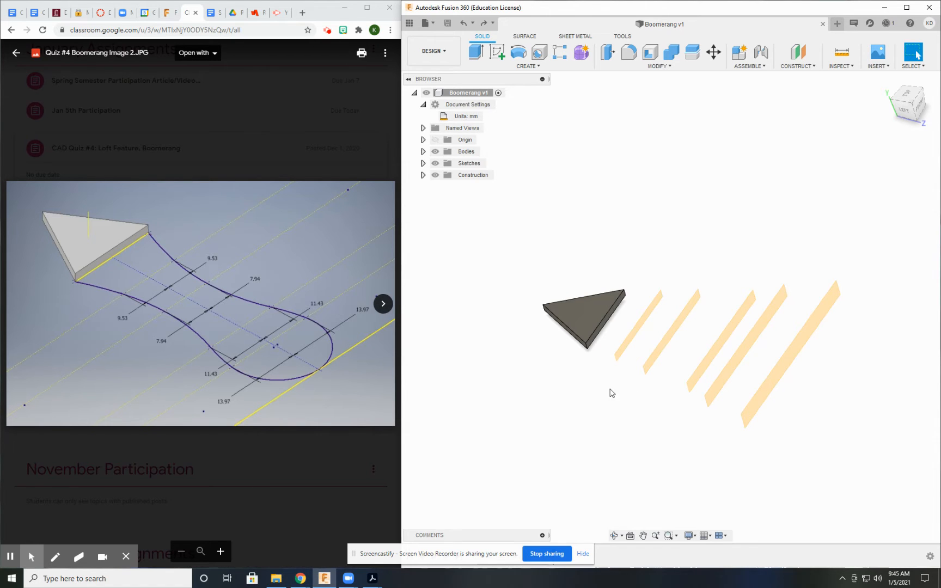
click(909, 102)
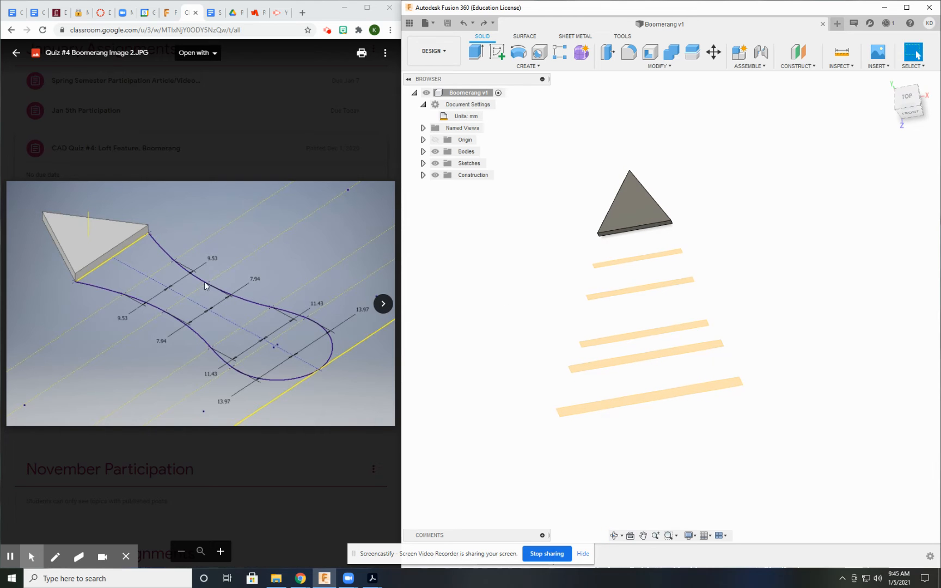
mouse_move(65, 278)
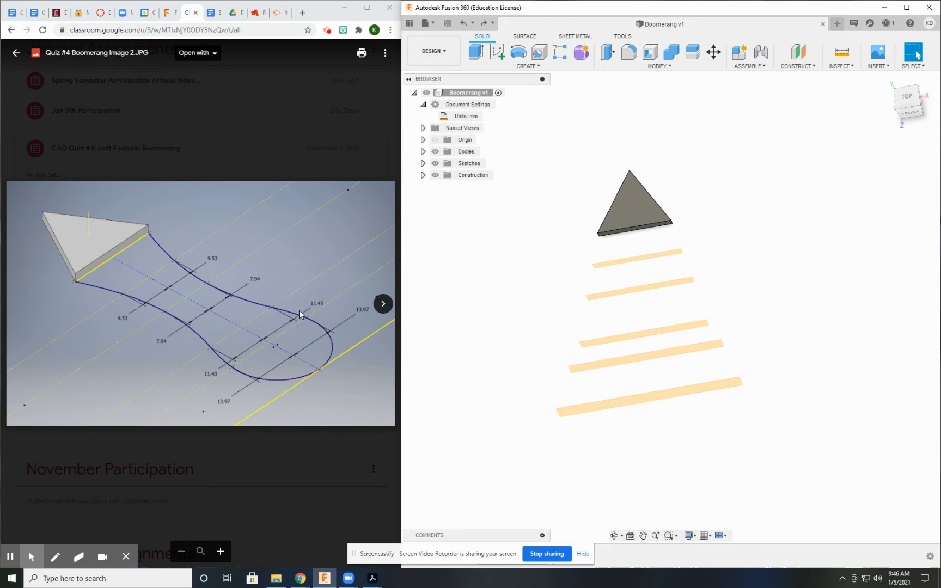
mouse_move(90, 290)
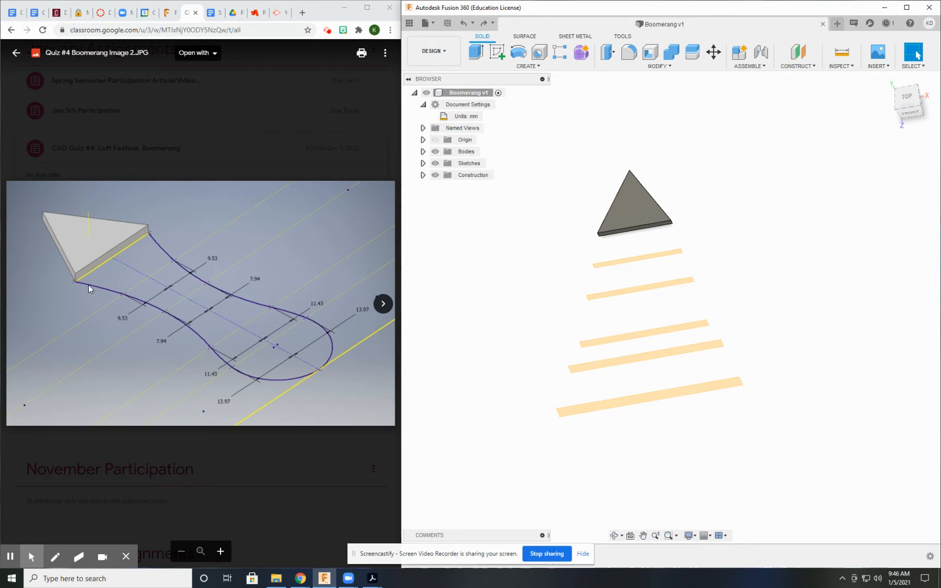
mouse_move(77, 285)
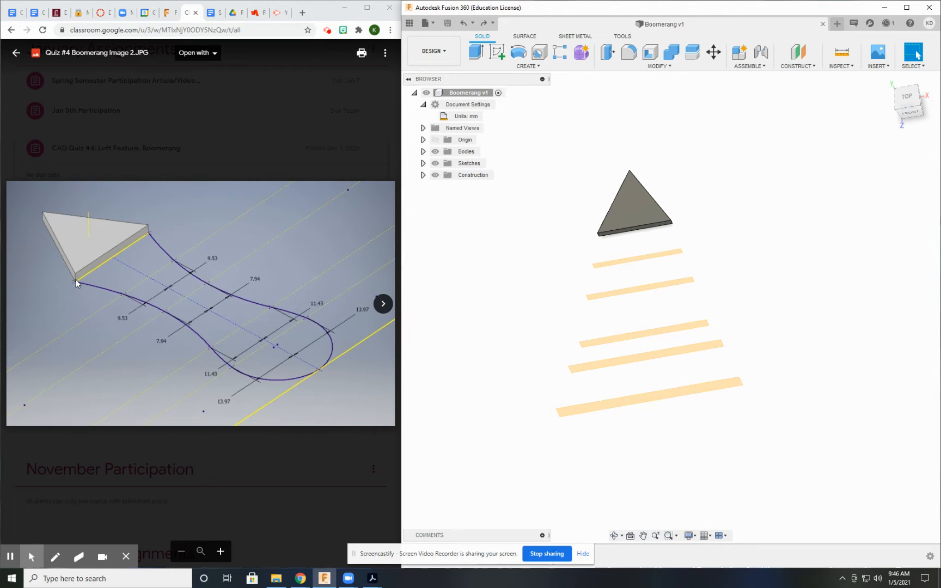
mouse_move(146, 282)
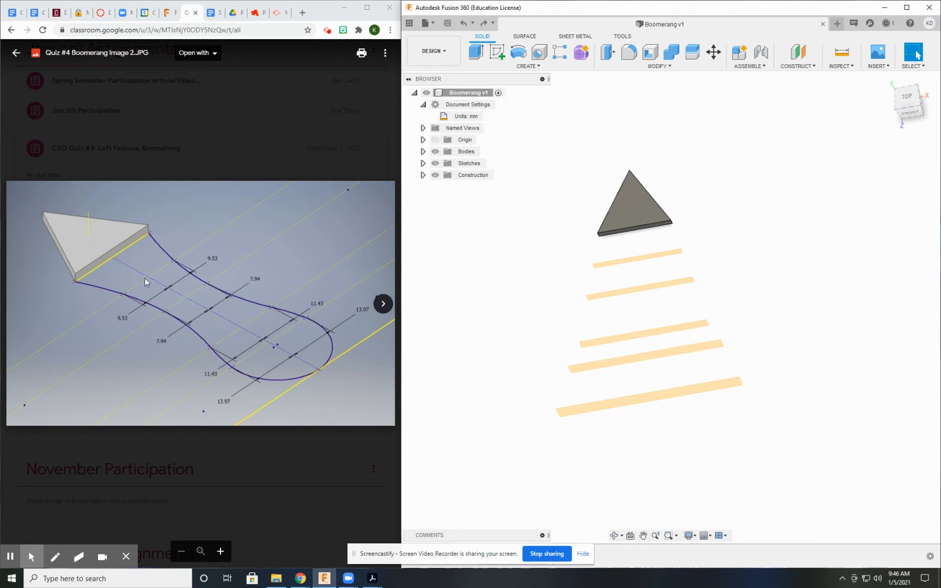
mouse_move(171, 249)
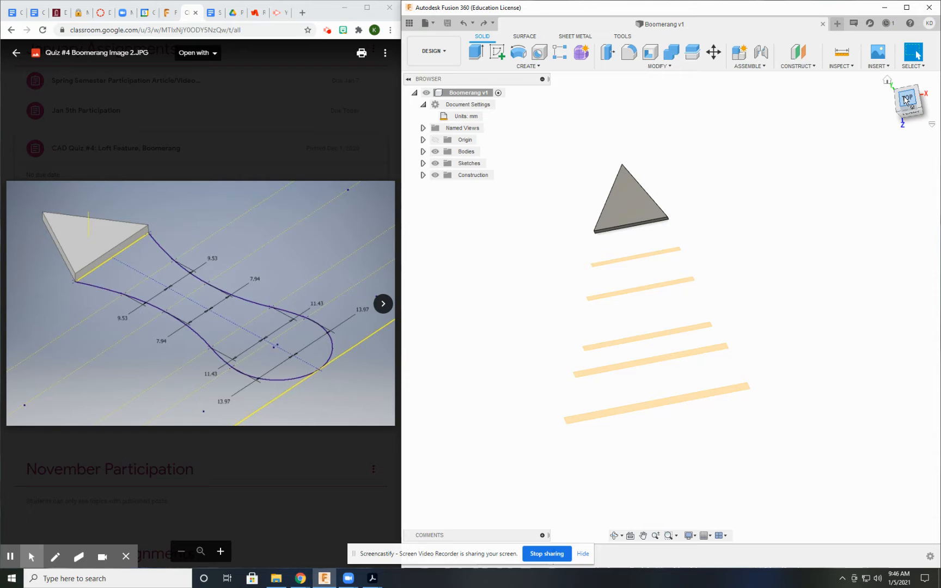
click(909, 101)
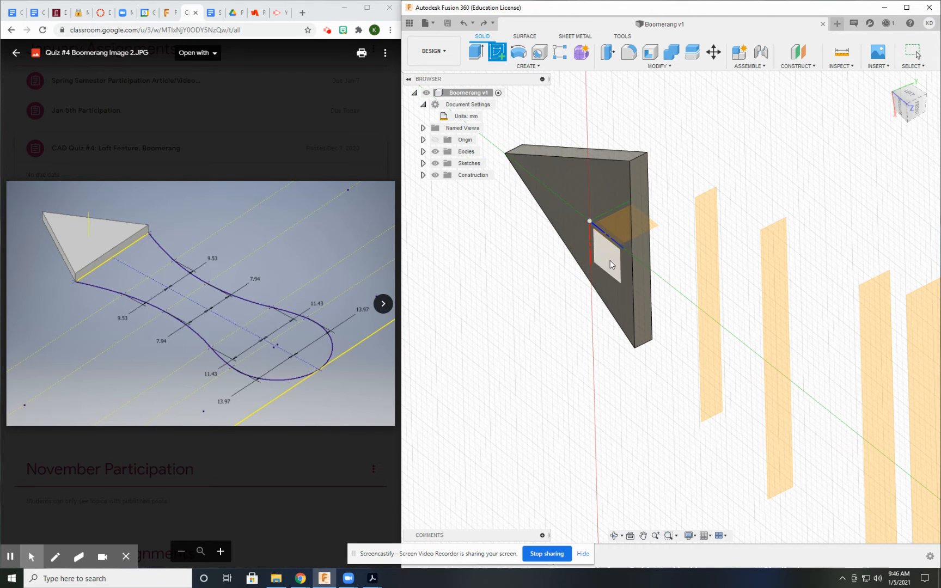
mouse_move(619, 286)
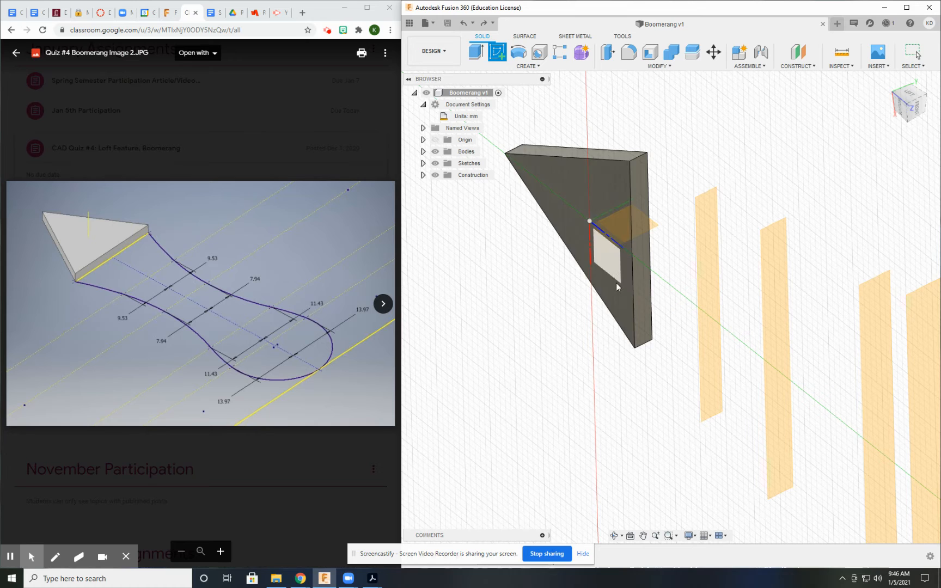
mouse_move(608, 262)
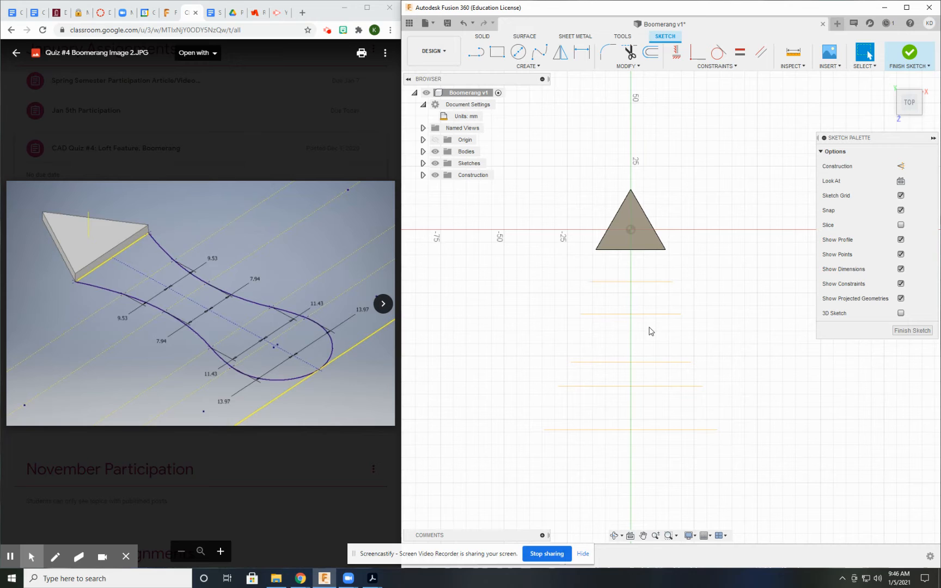
- Intersect the five angled construction planes into the sketch as horizontal guide lines
click(527, 66)
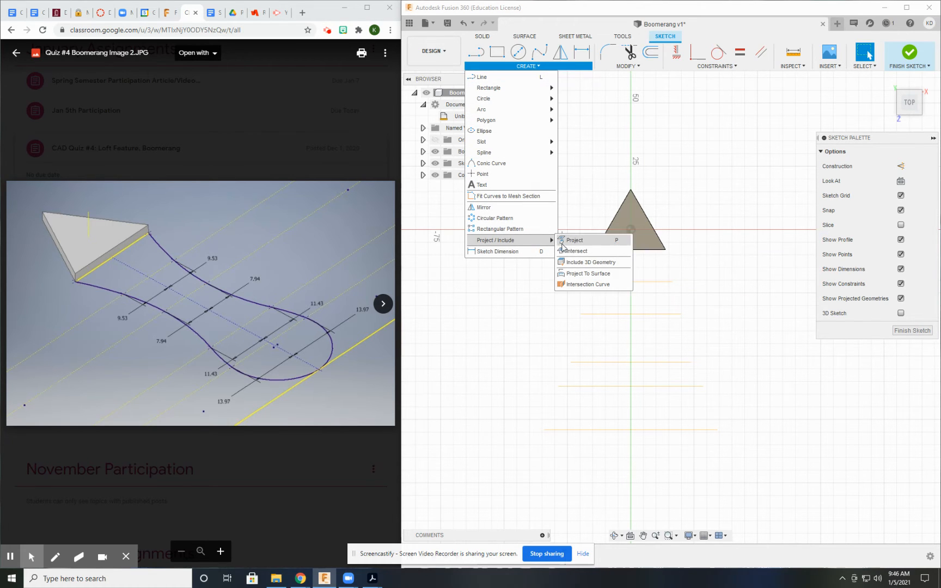
click(575, 251)
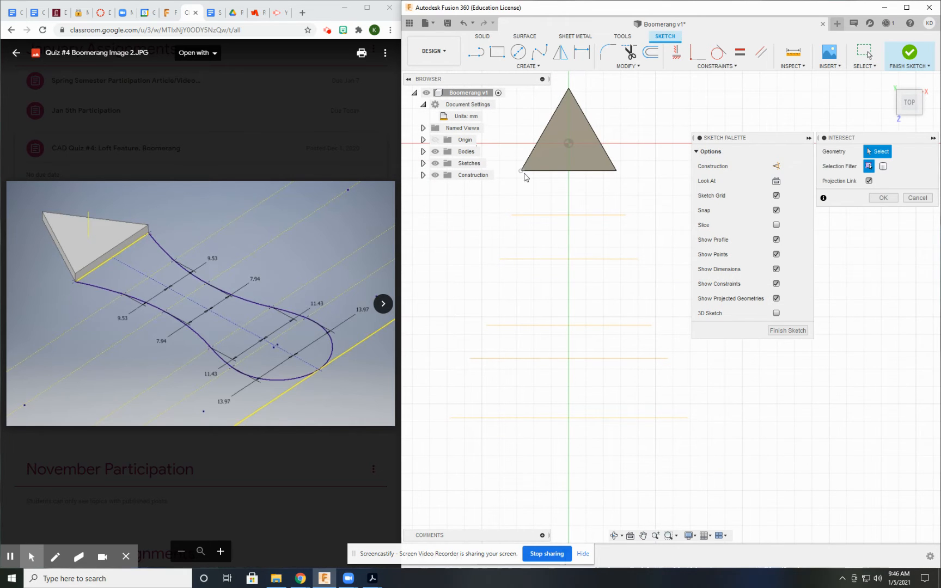
click(521, 171)
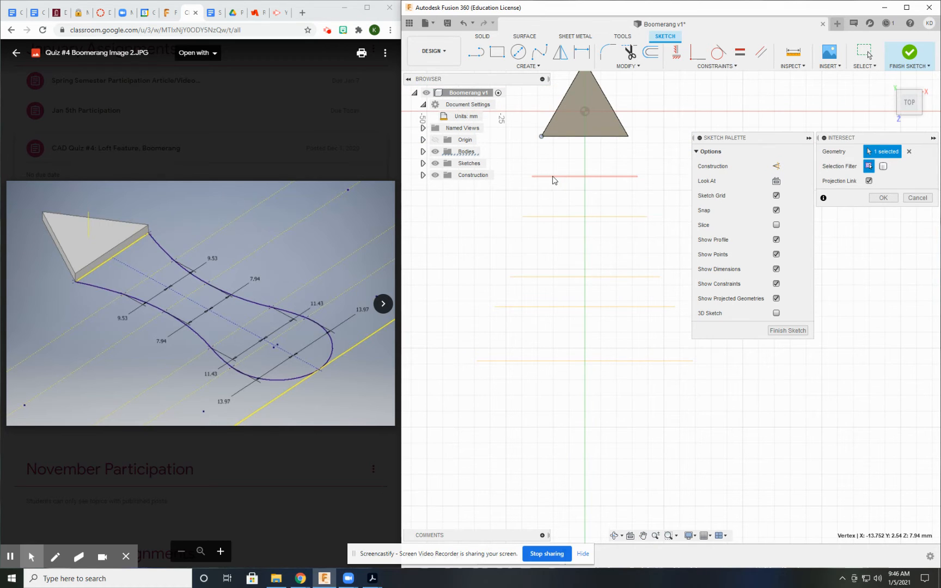
click(553, 221)
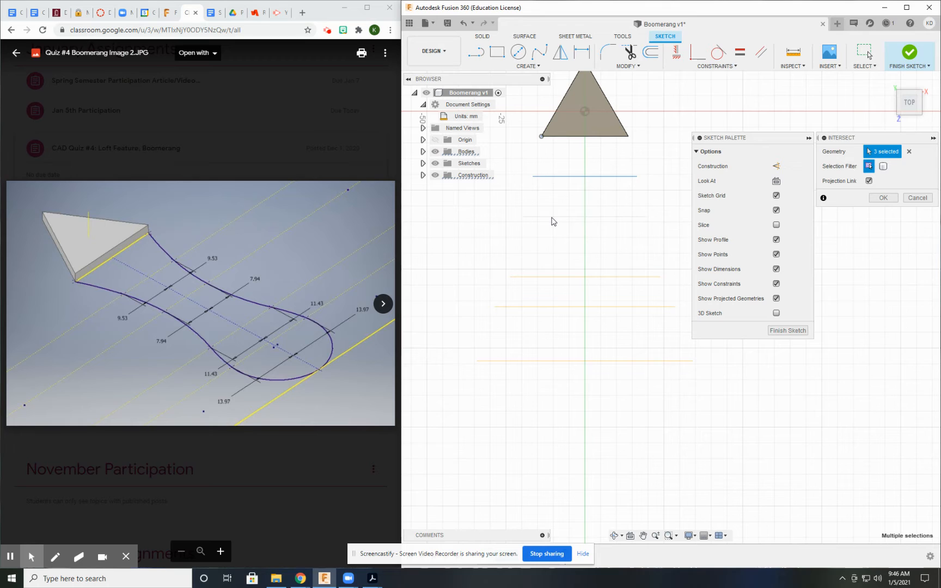
click(553, 306)
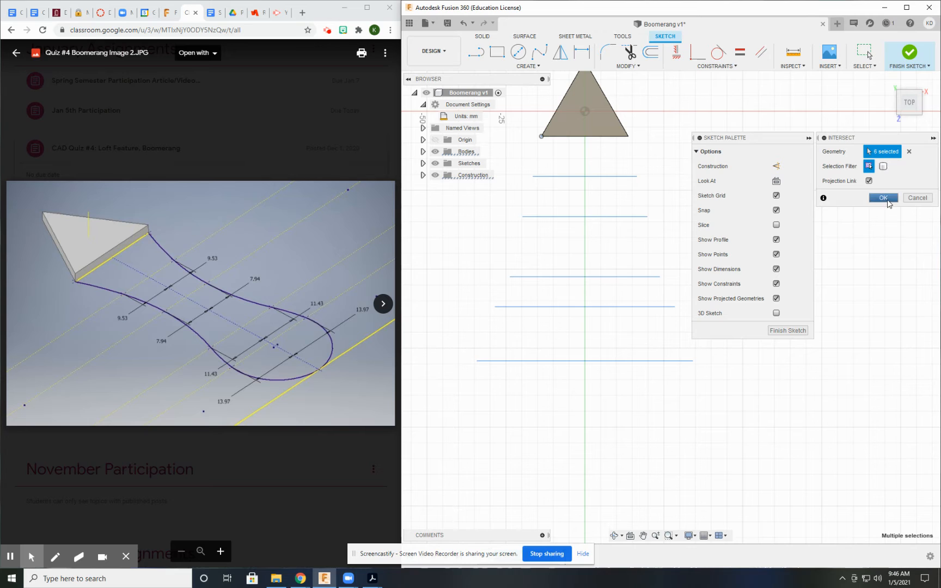
click(883, 198)
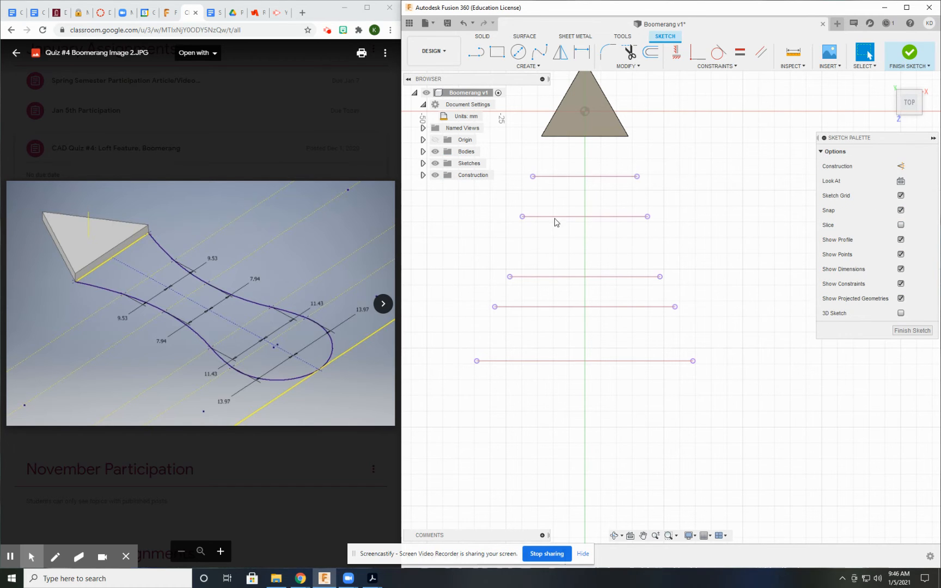
mouse_move(548, 252)
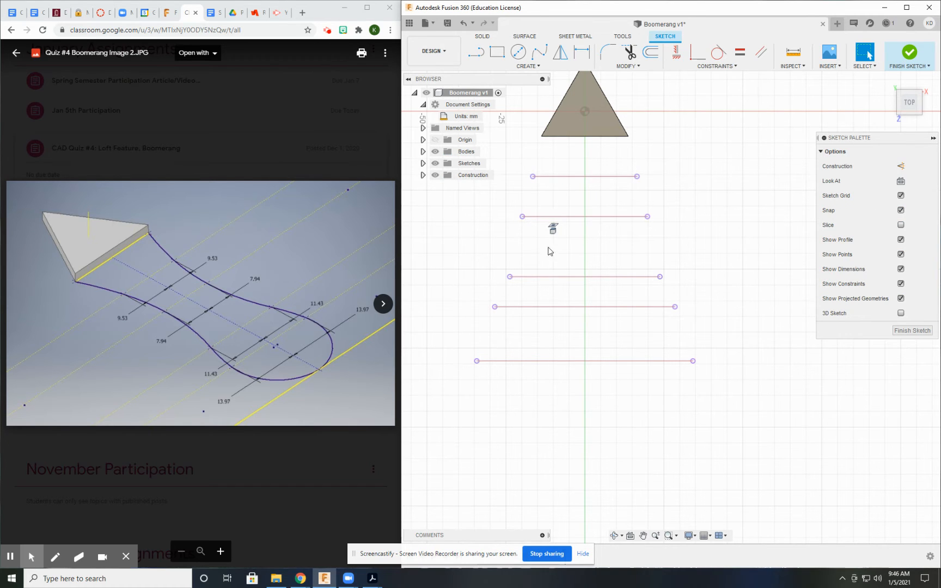
click(585, 361)
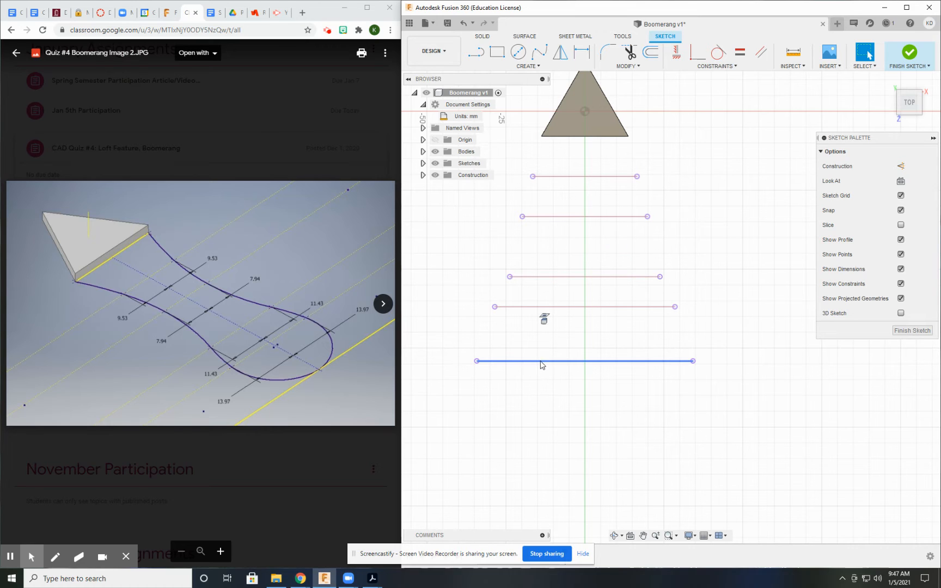
click(521, 396)
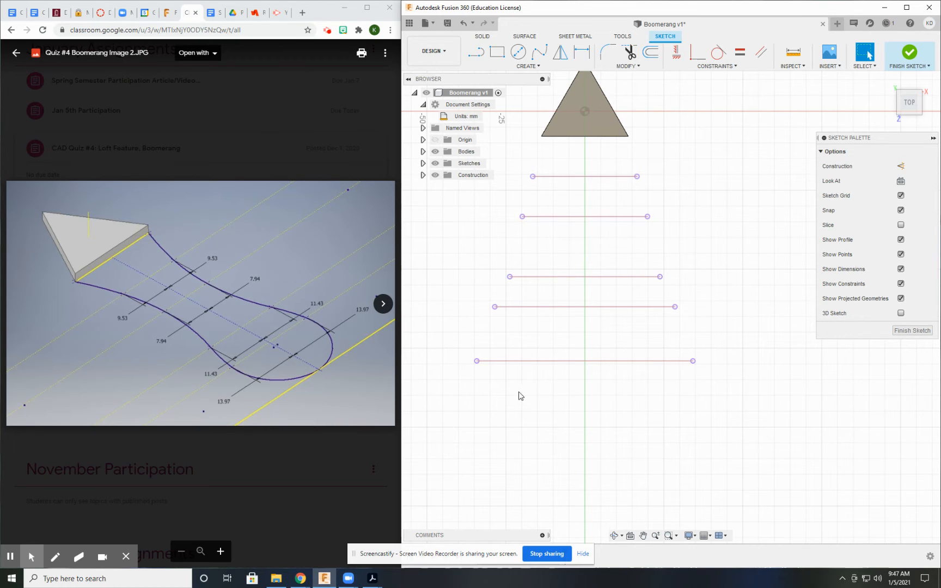
mouse_move(188, 274)
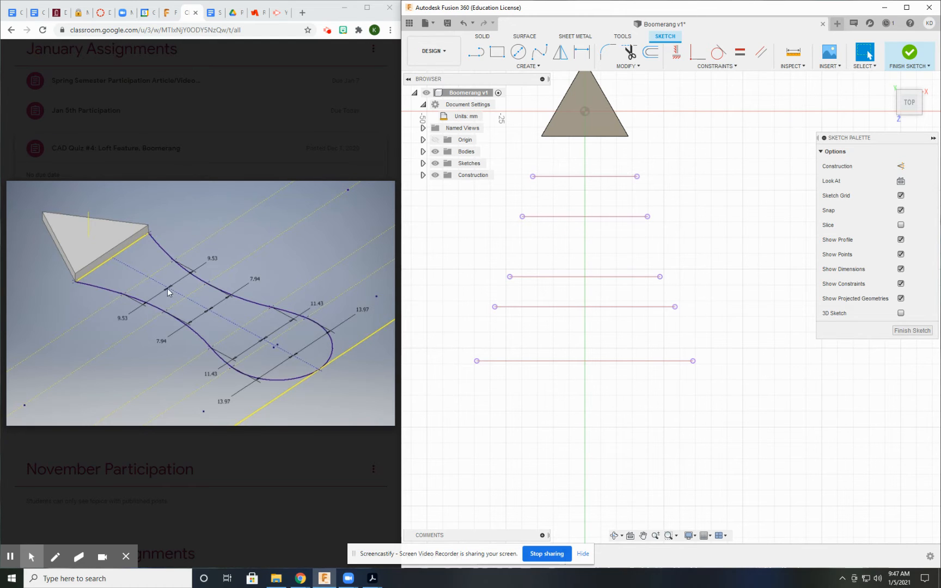
mouse_move(154, 311)
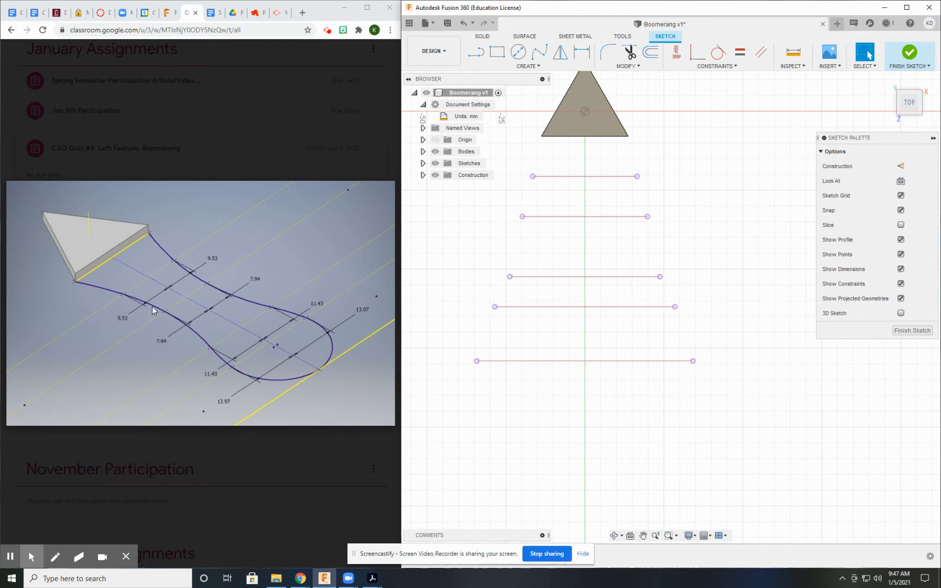
mouse_move(190, 330)
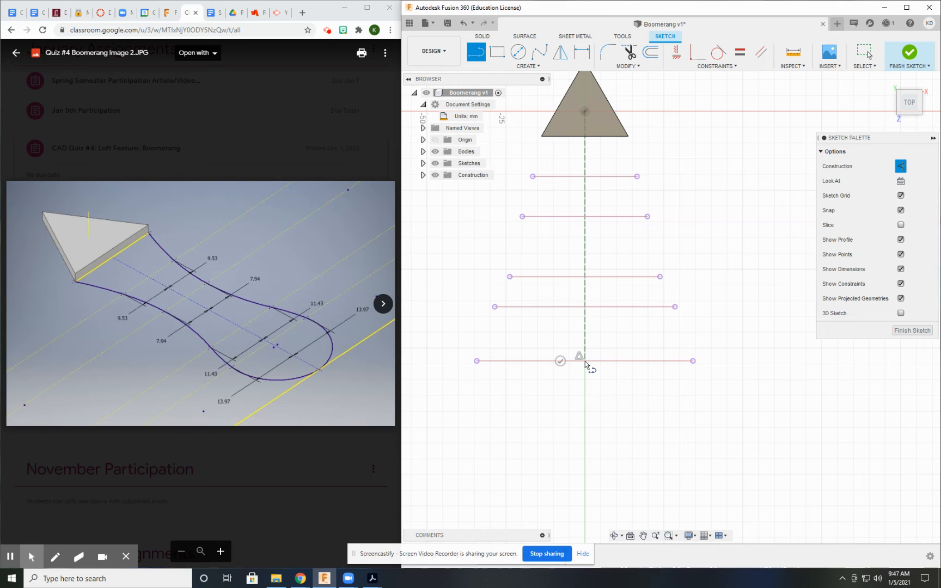
mouse_move(626, 423)
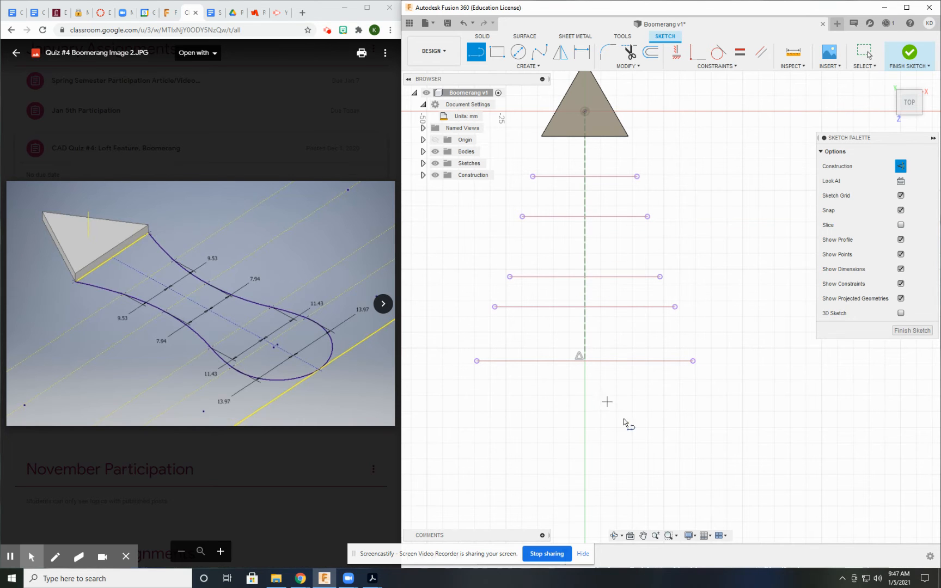
- Draw a vertical construction center line from the triangle to the bottom guide line
click(477, 51)
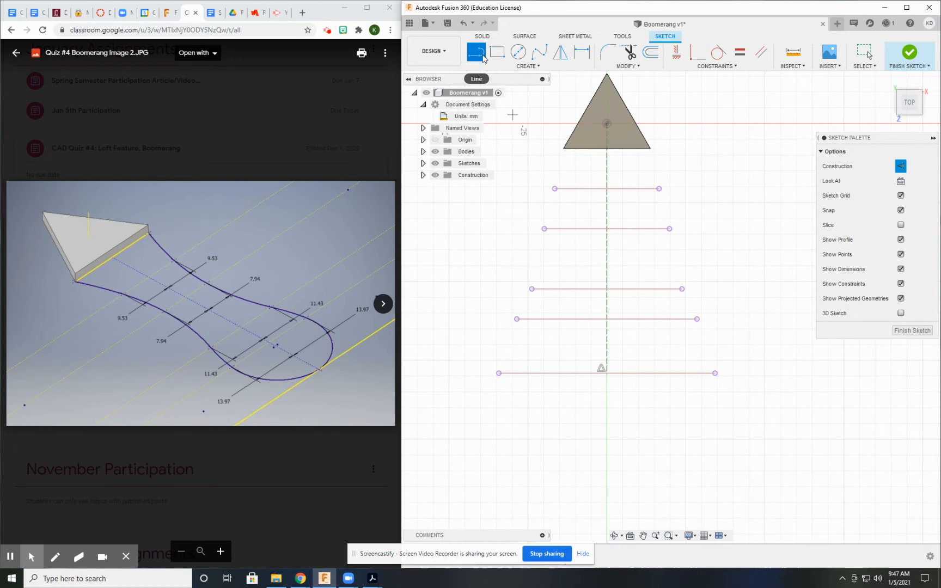
click(527, 67)
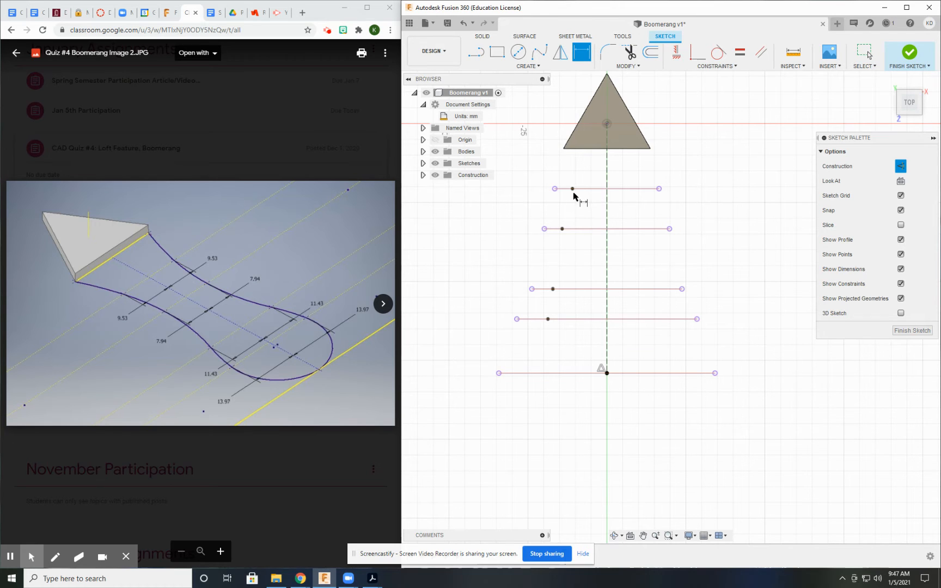
mouse_move(572, 189)
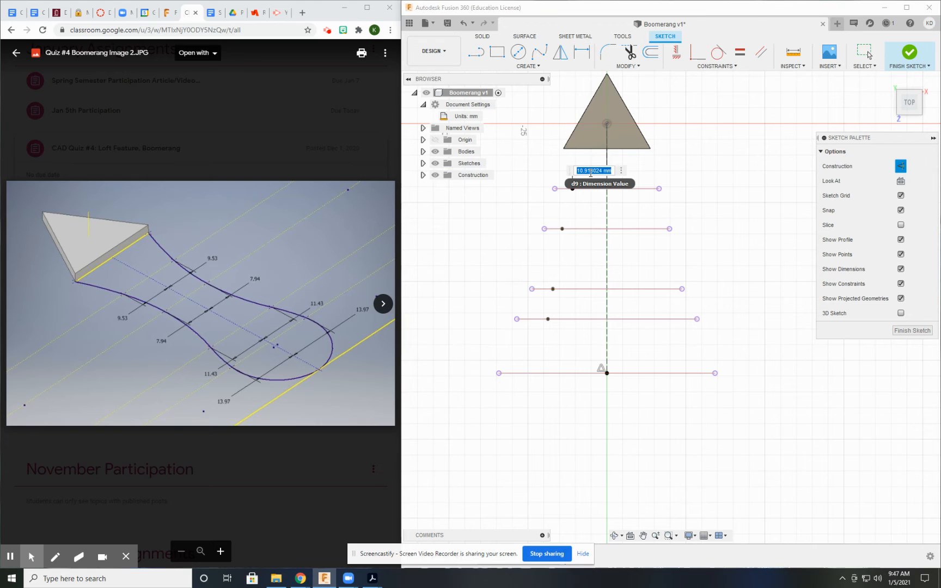
- Dimension the guide-line points 9.53, 7.94, 11.43 and 13.97 mm from the center line
key(Return)
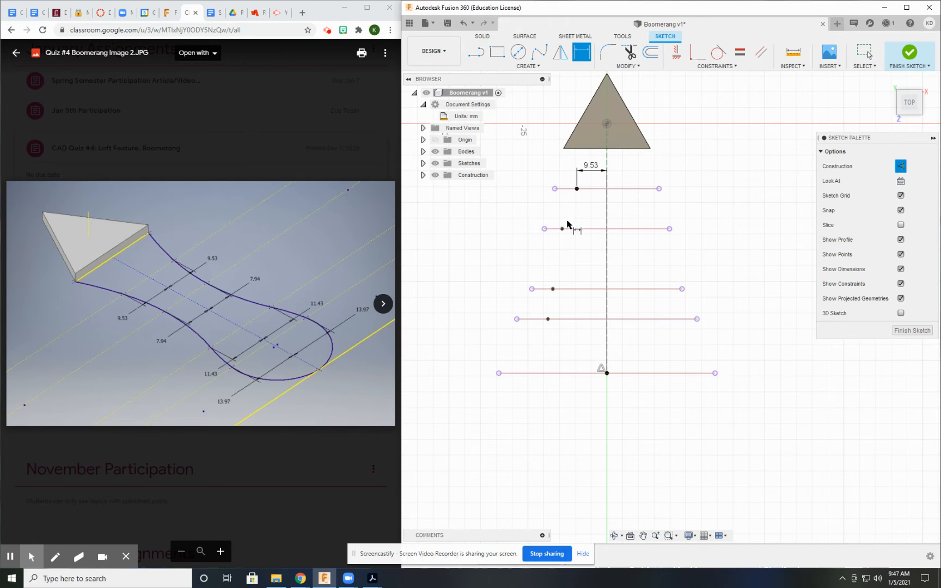
click(606, 228)
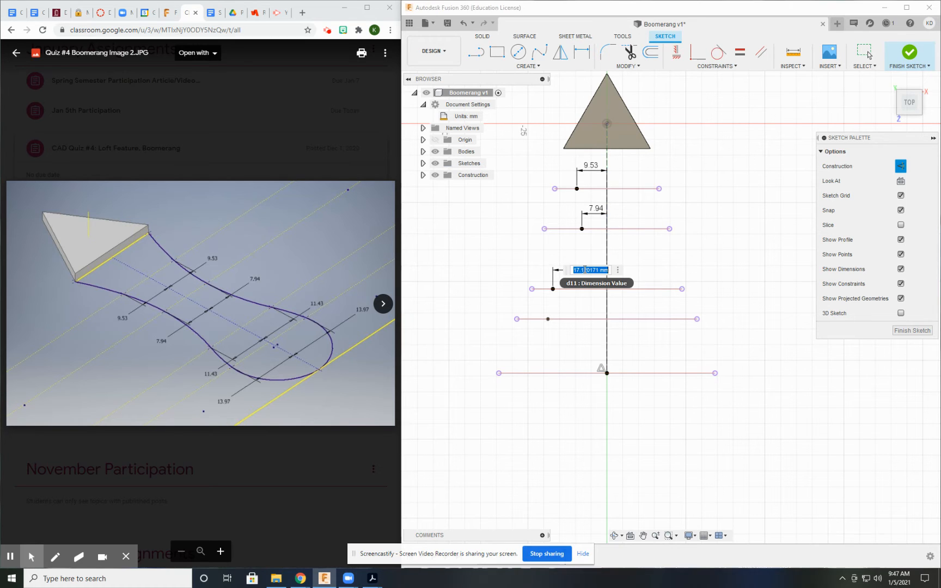
text(11.43)
key(Return)
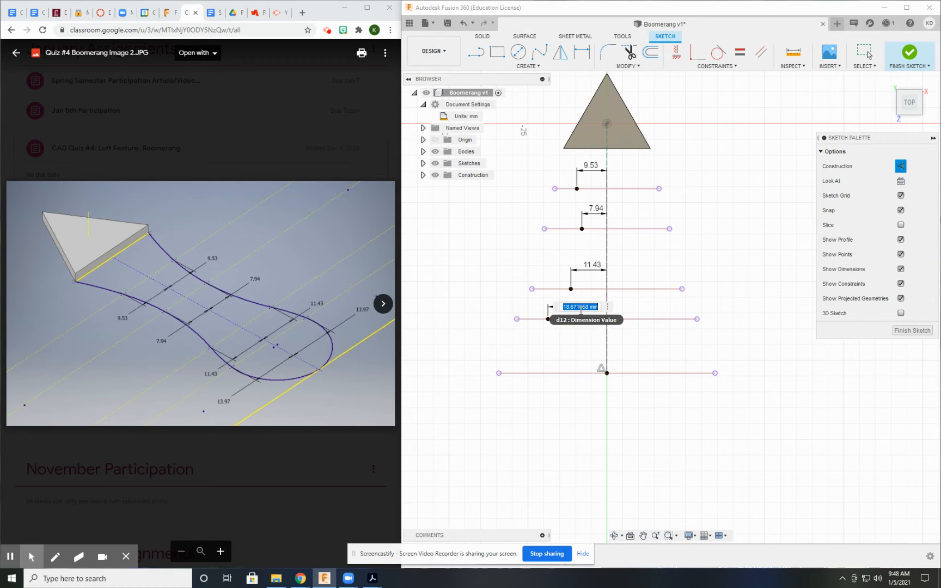
key(Return)
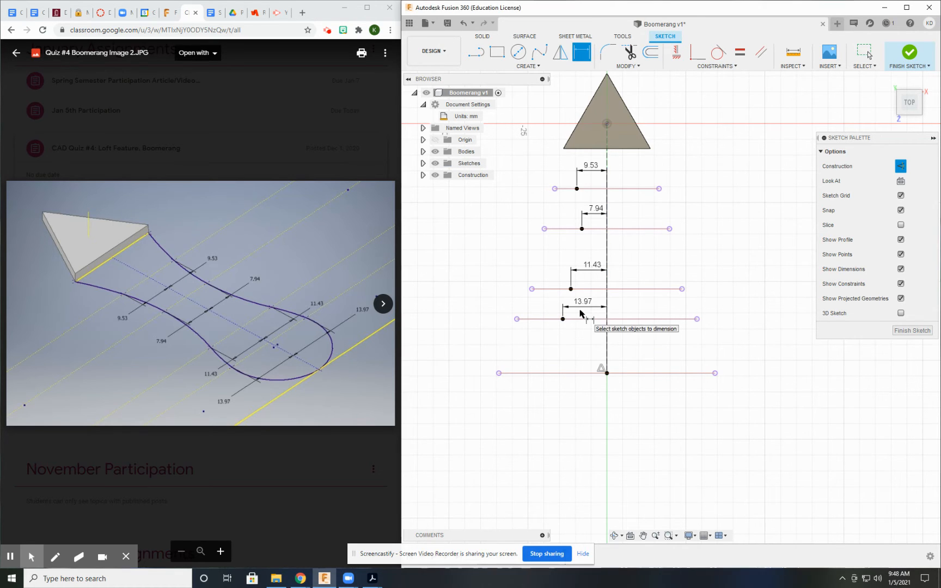
mouse_move(608, 373)
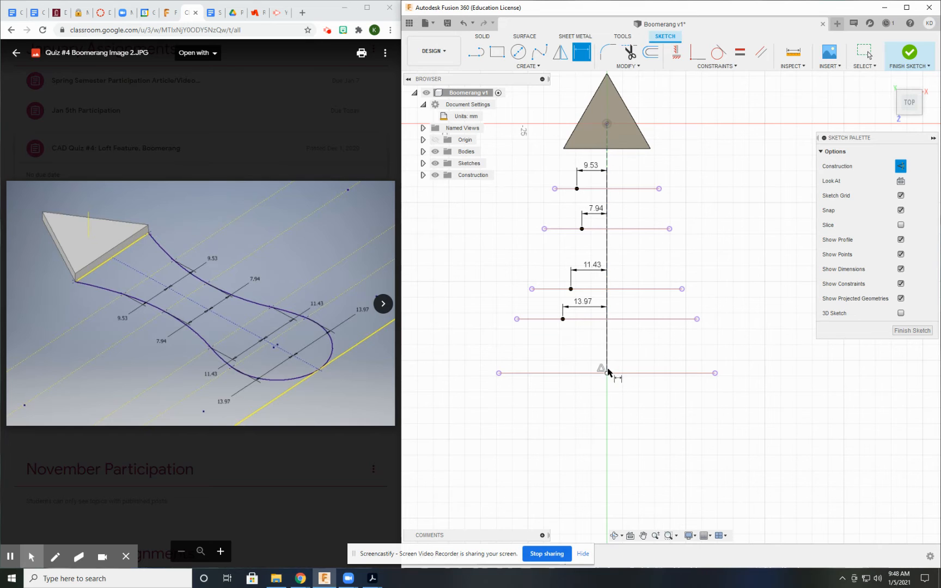
mouse_move(609, 380)
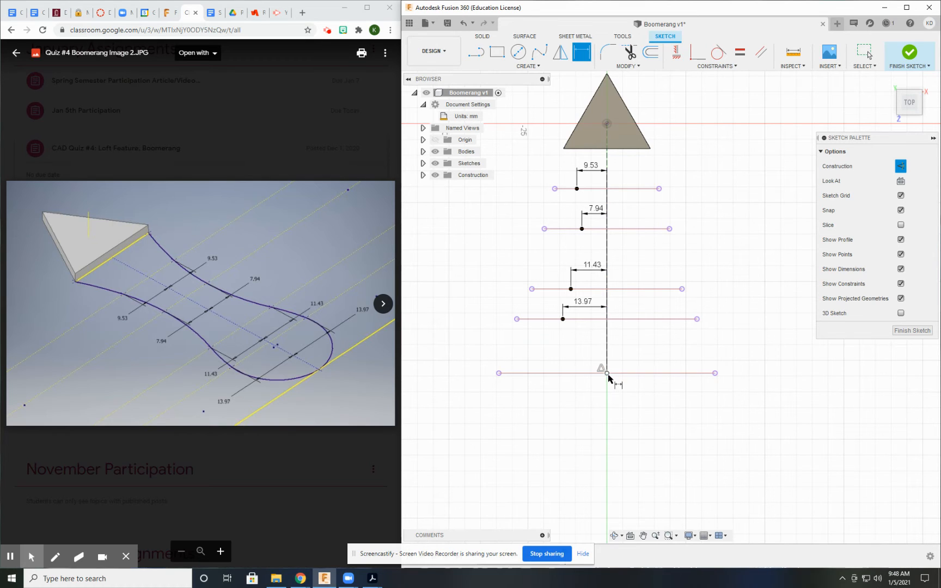
click(606, 373)
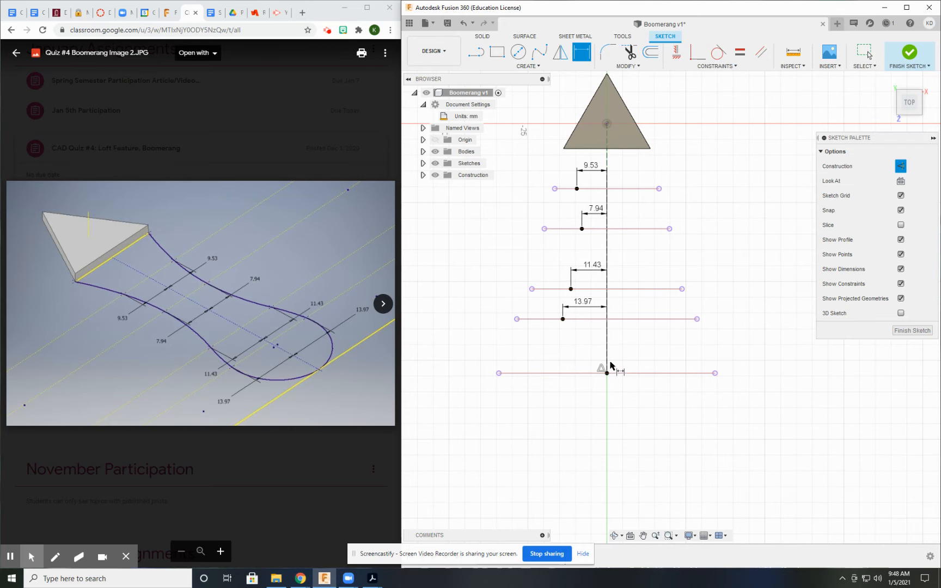
mouse_move(608, 375)
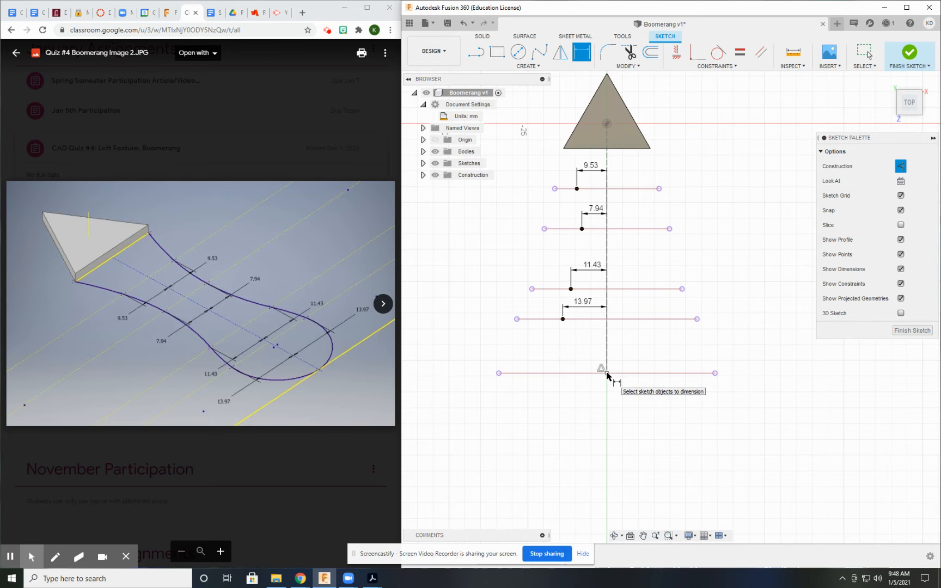
click(600, 372)
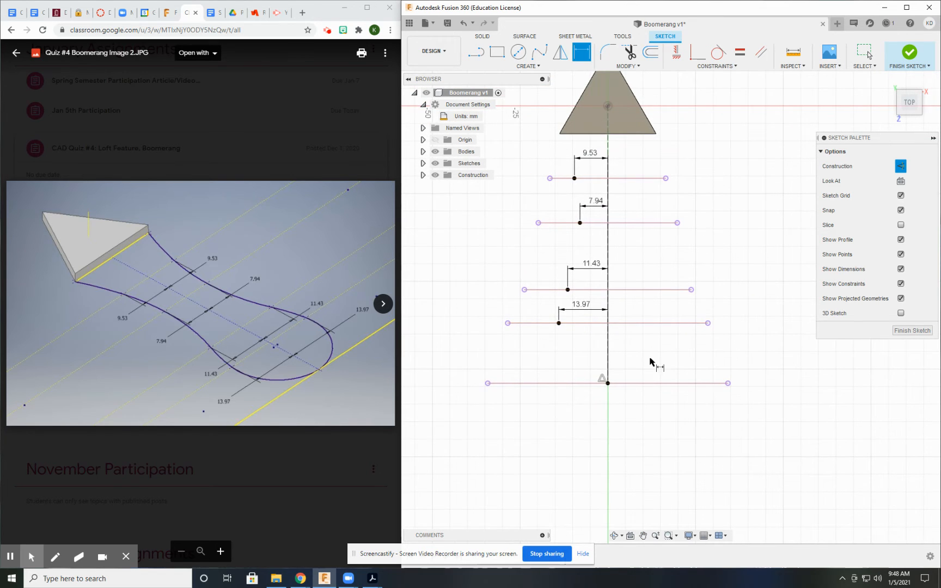
mouse_move(717, 216)
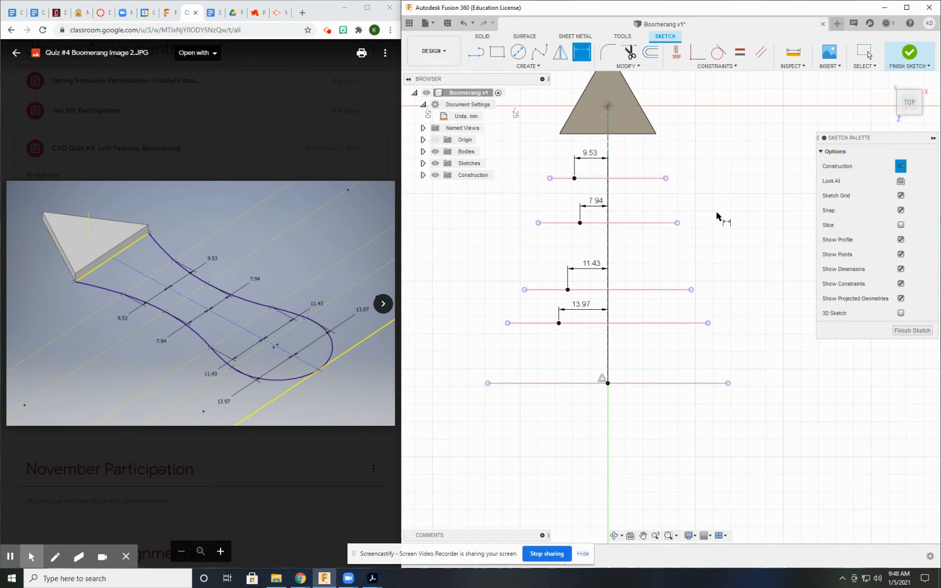
mouse_move(708, 170)
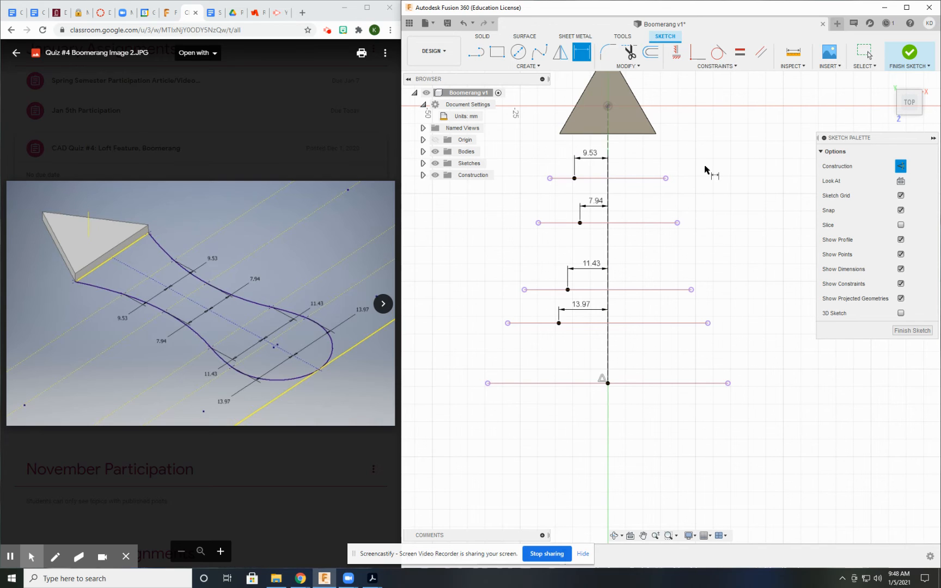
mouse_move(708, 170)
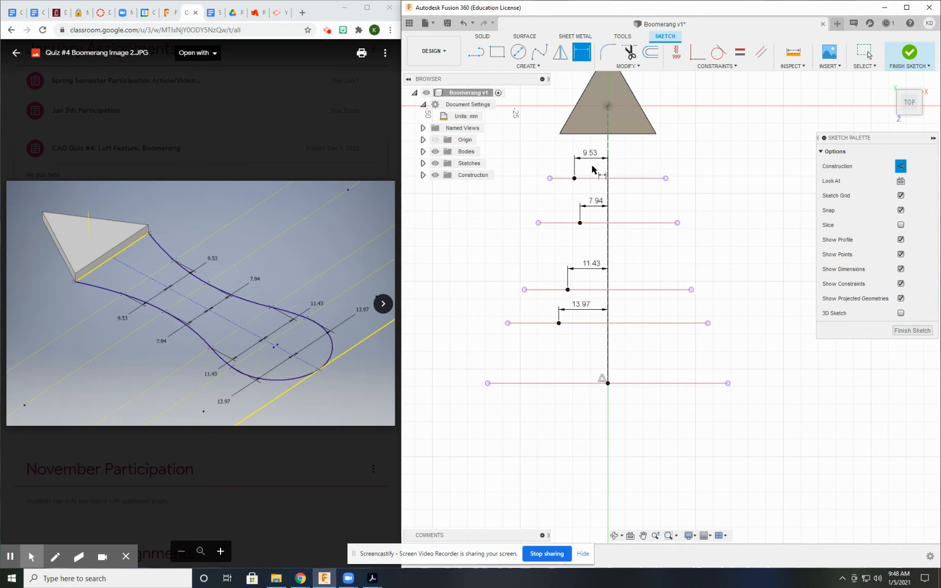
- Draw 3-point arcs from the center line's bottom end up through the 7.94 point
click(528, 57)
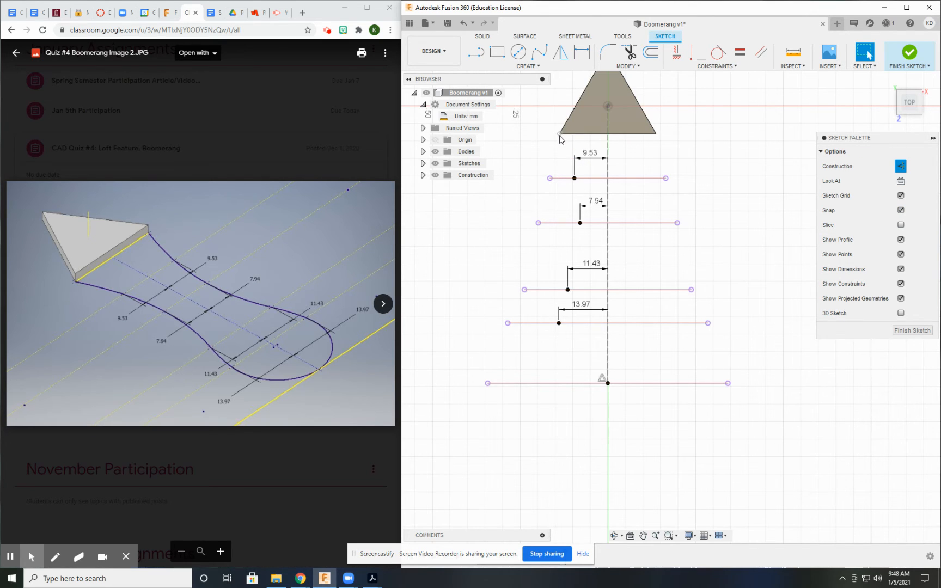
click(527, 66)
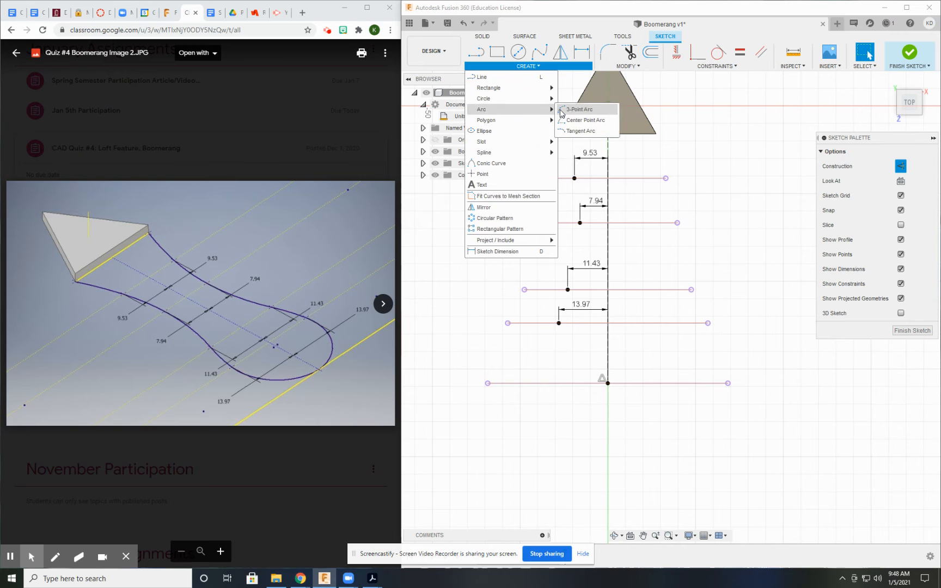
click(578, 109)
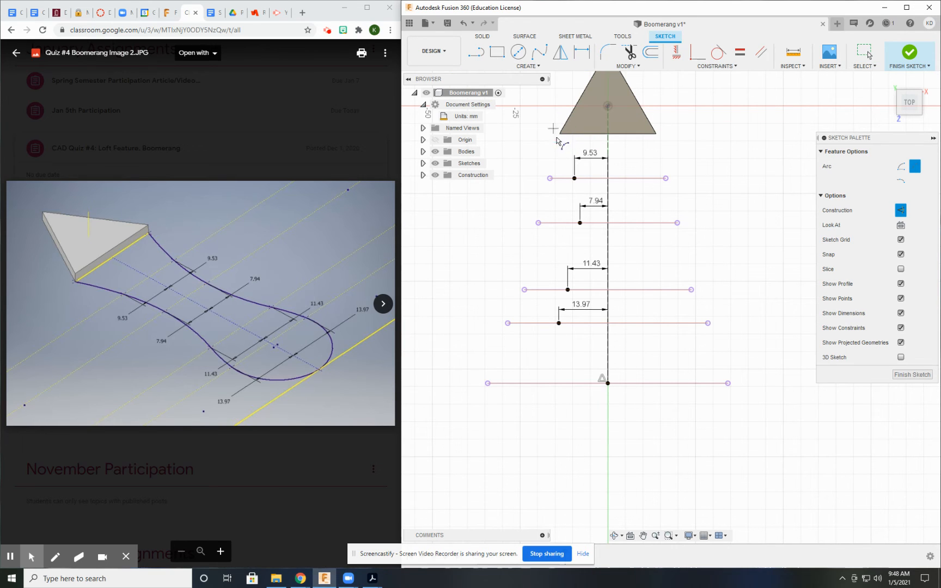
click(821, 151)
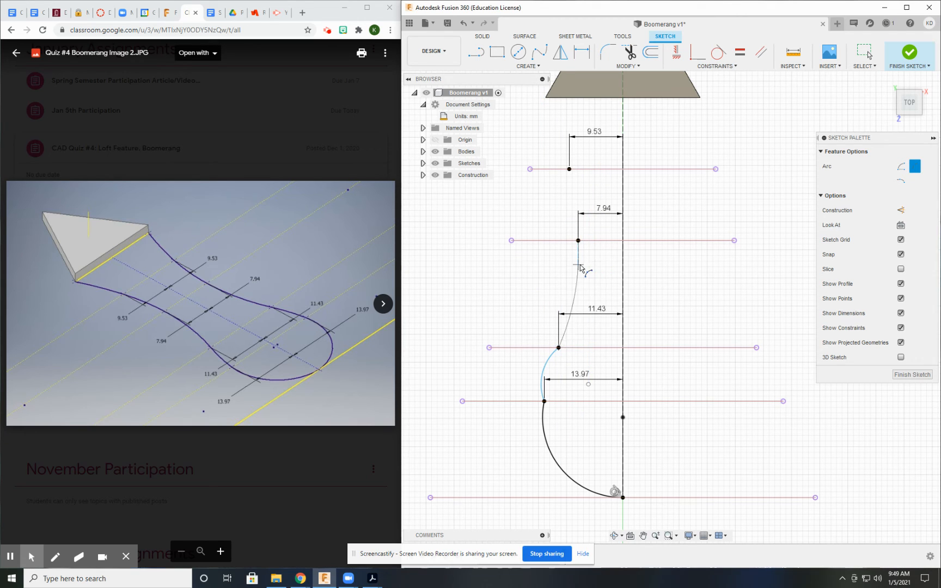
click(579, 241)
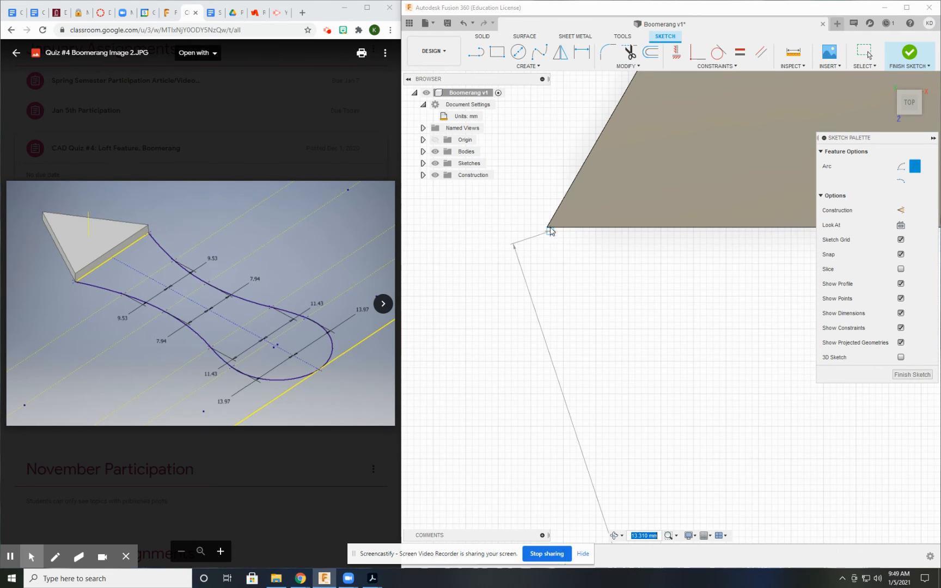
- End the last arc at the triangle's lower-left corner and finish the arc tool
key(Escape)
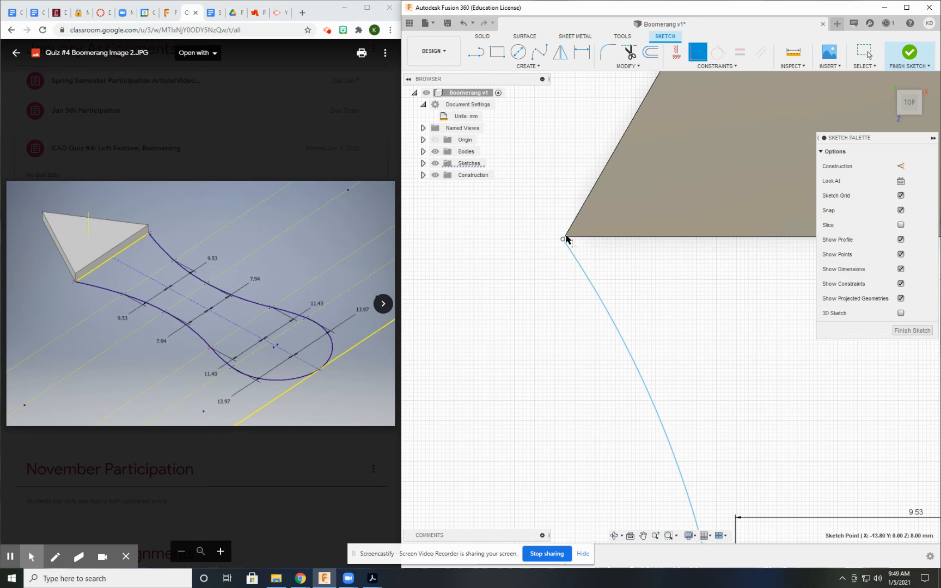
click(528, 67)
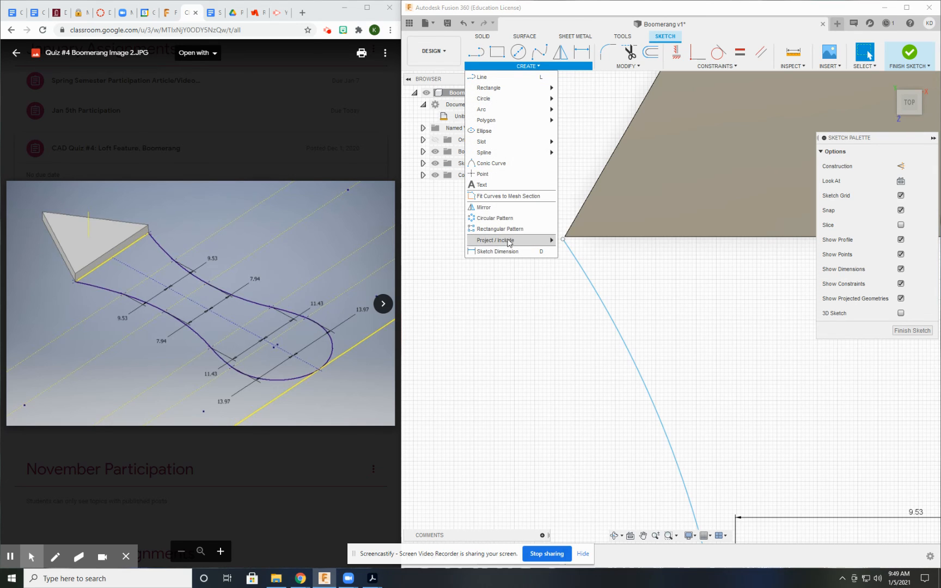
click(493, 240)
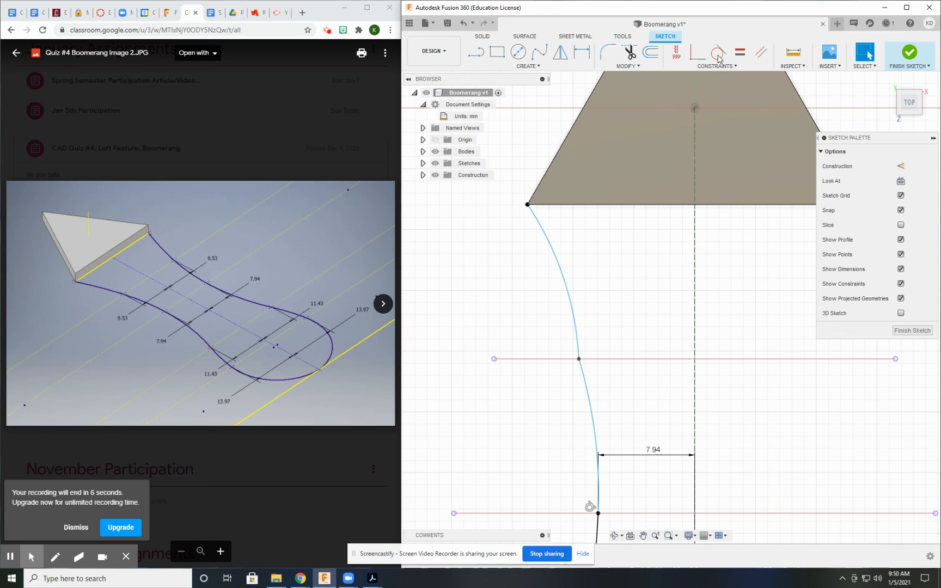
- Apply a Tangent constraint between the adjoining arcs of the curved edge
click(579, 367)
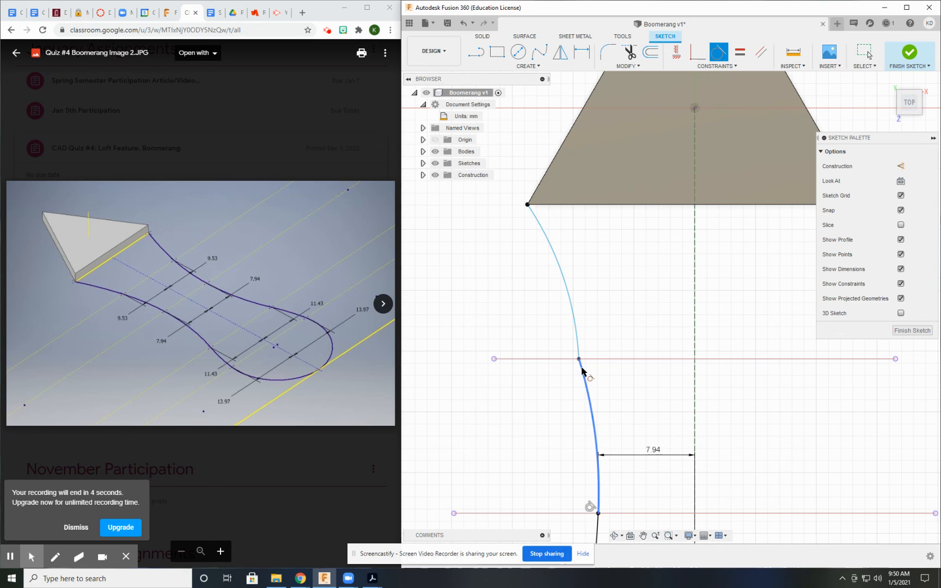